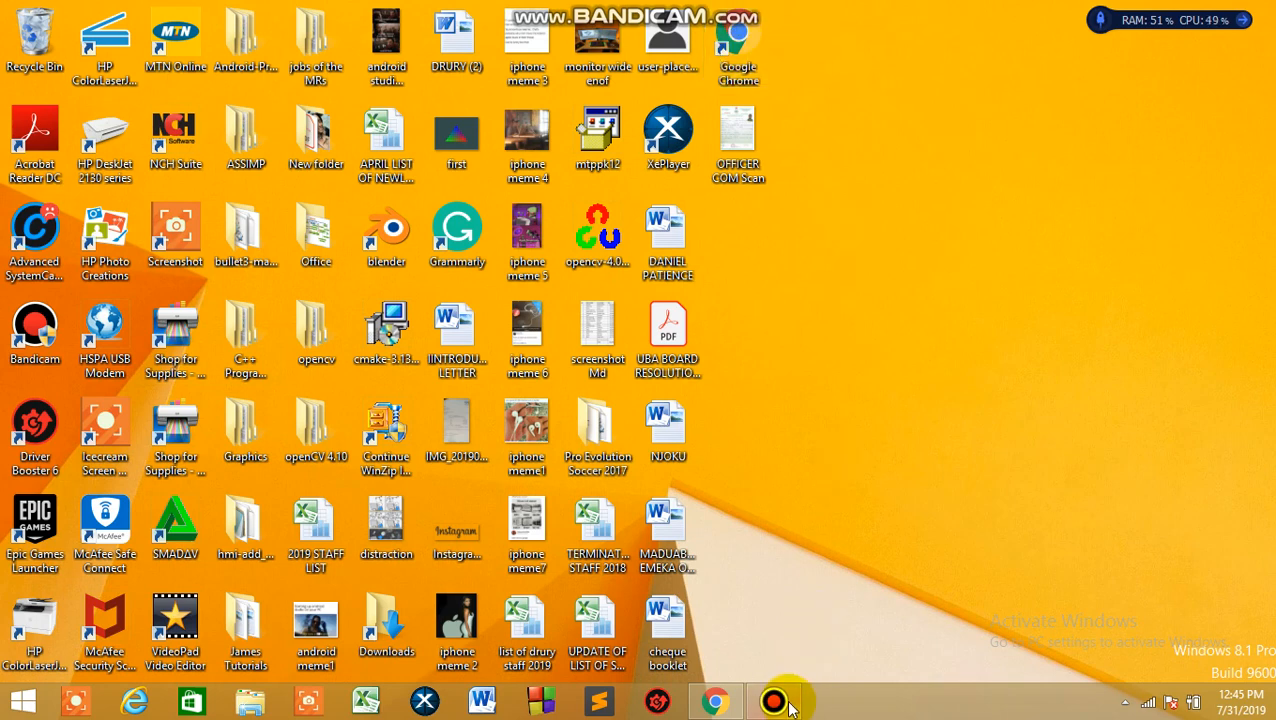
Step: Restore the Bandicam window to check the recording's elapsed time, about nine and a half minutes
{"action": "left_click", "coordinate": [774, 700]}
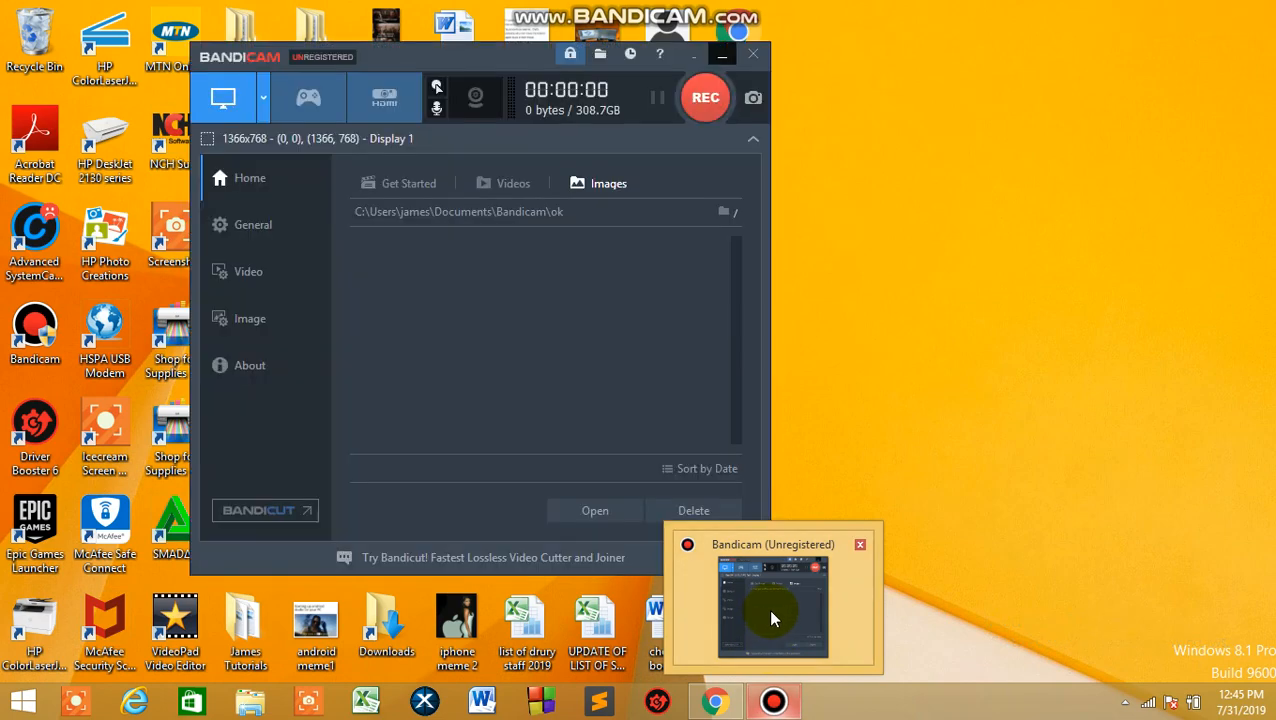
{"action": "mouse_move", "coordinate": [778, 623]}
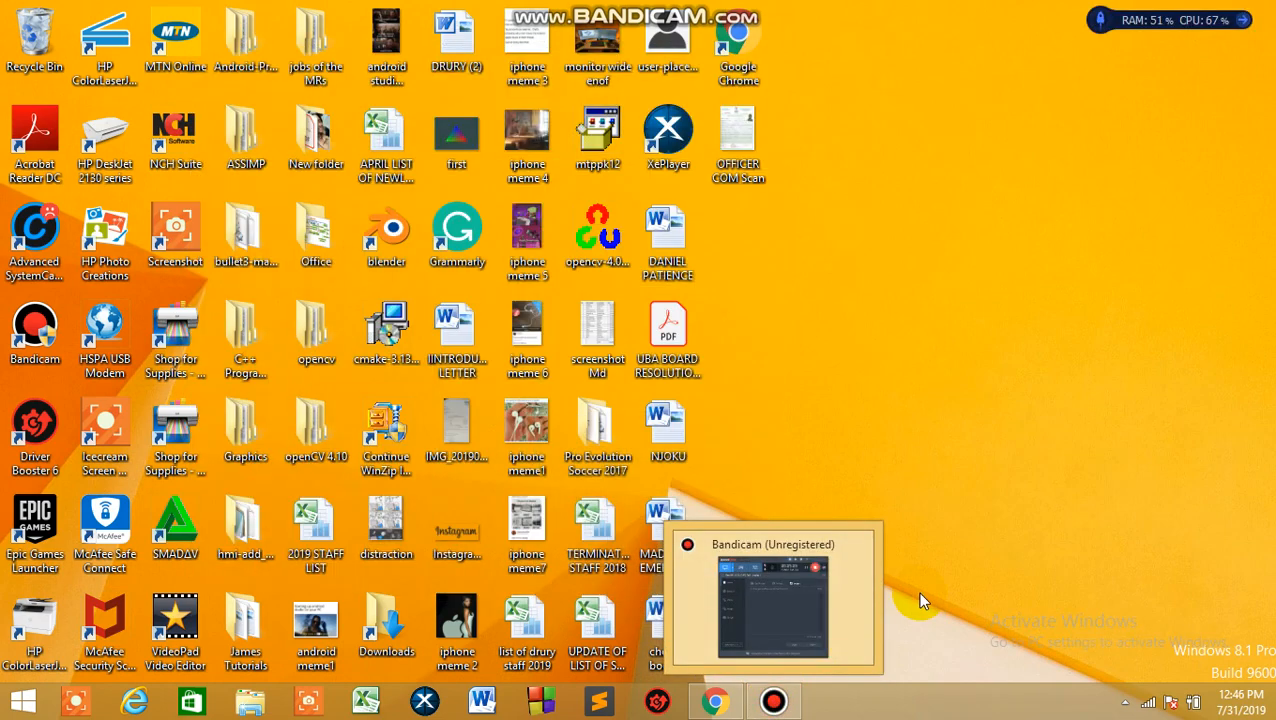
{"action": "mouse_move", "coordinate": [1008, 533]}
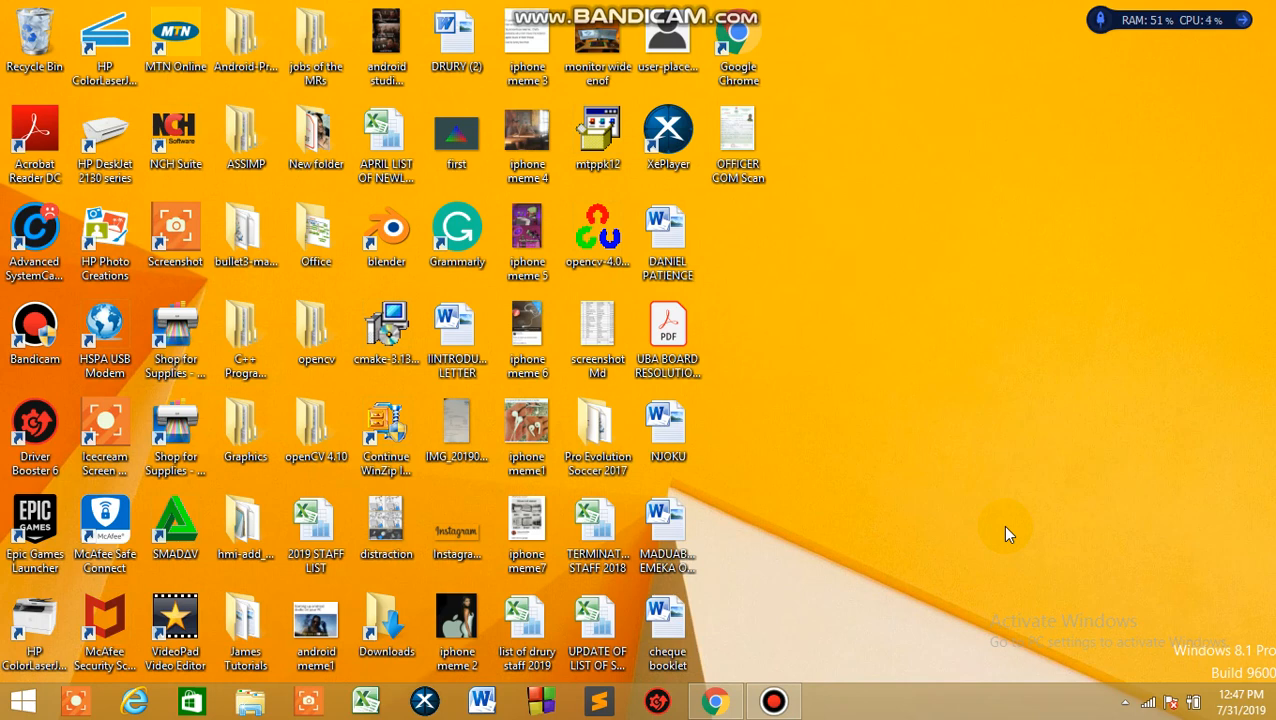
{"action": "mouse_move", "coordinate": [918, 488]}
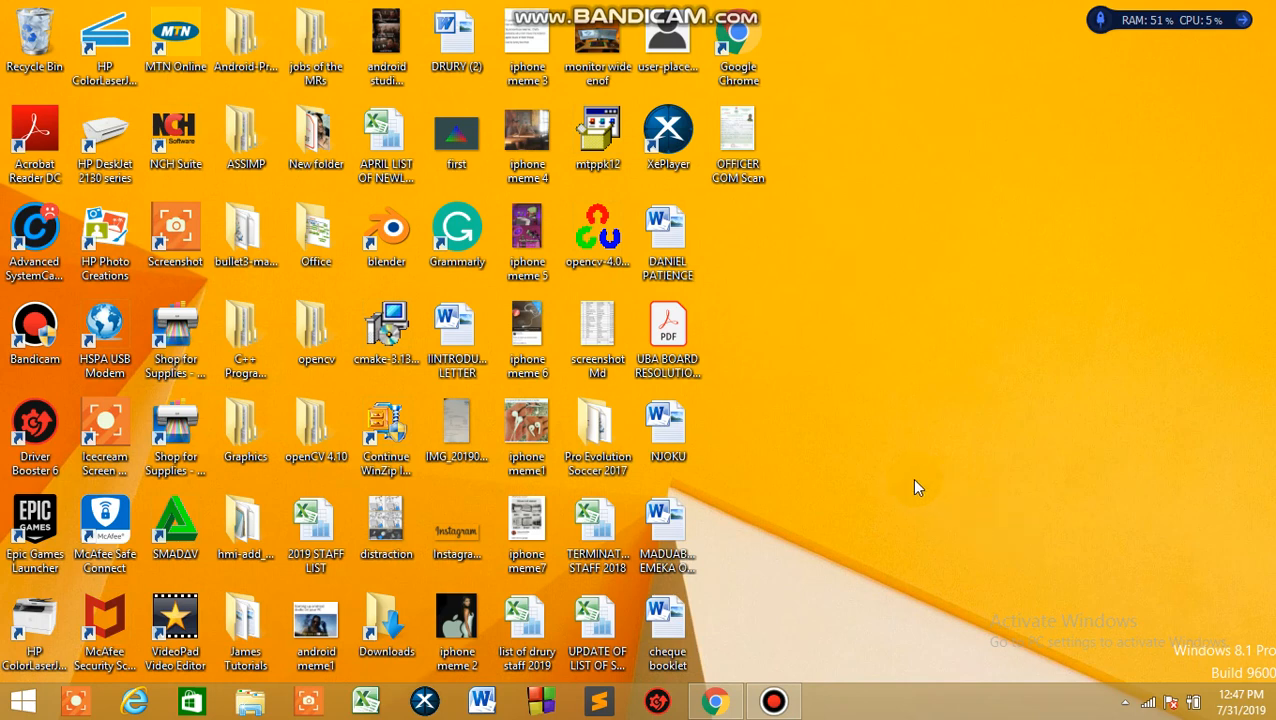
{"action": "mouse_move", "coordinate": [939, 343]}
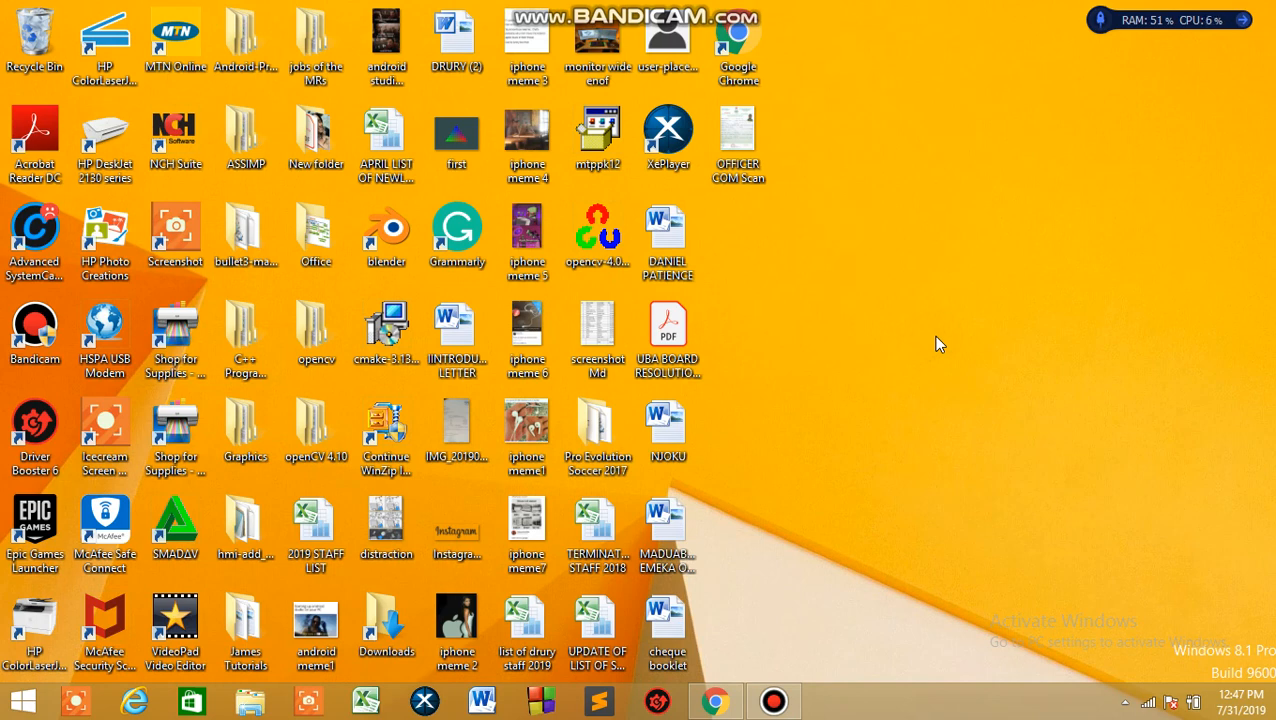
{"action": "mouse_move", "coordinate": [842, 523]}
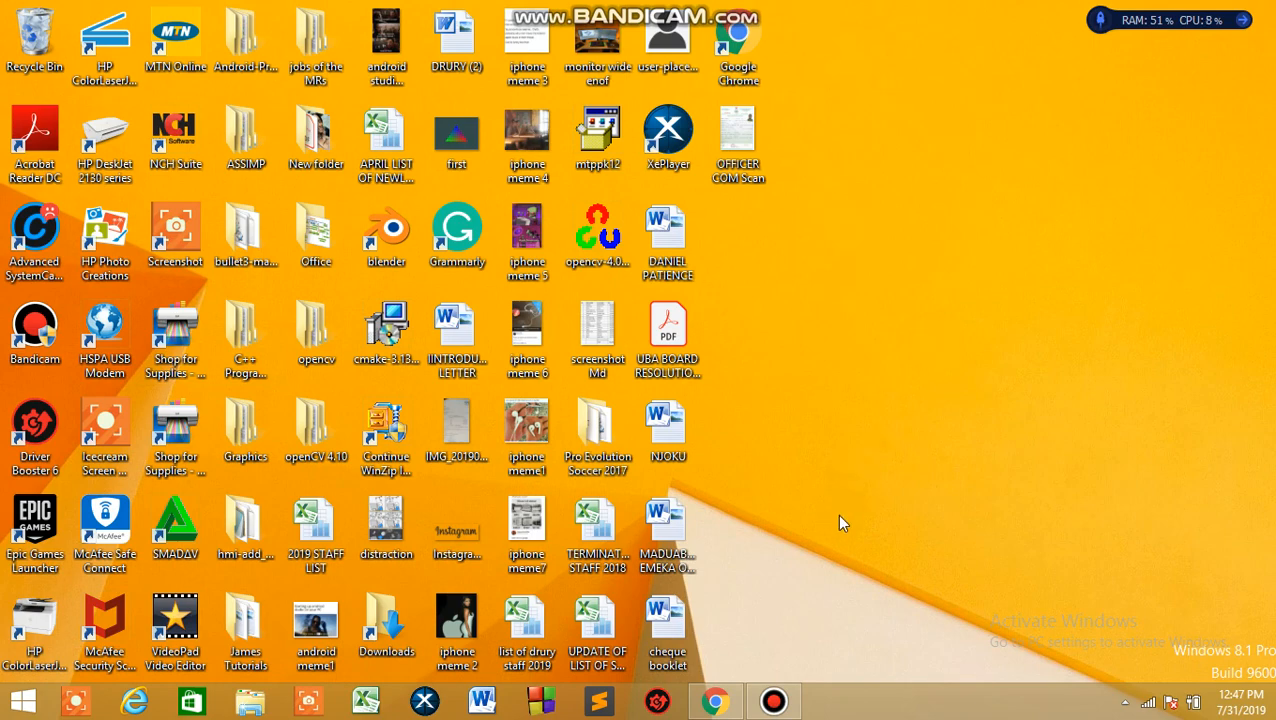
{"action": "left_click", "coordinate": [773, 700]}
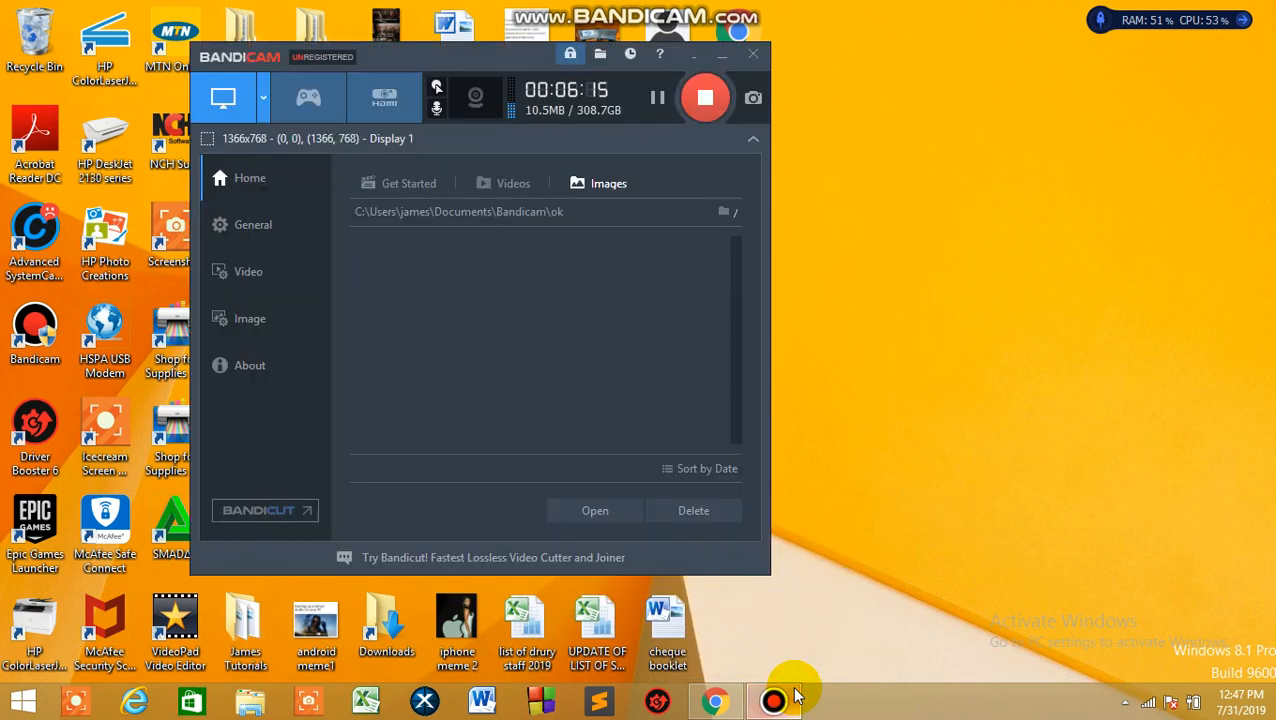
{"action": "left_click", "coordinate": [752, 54]}
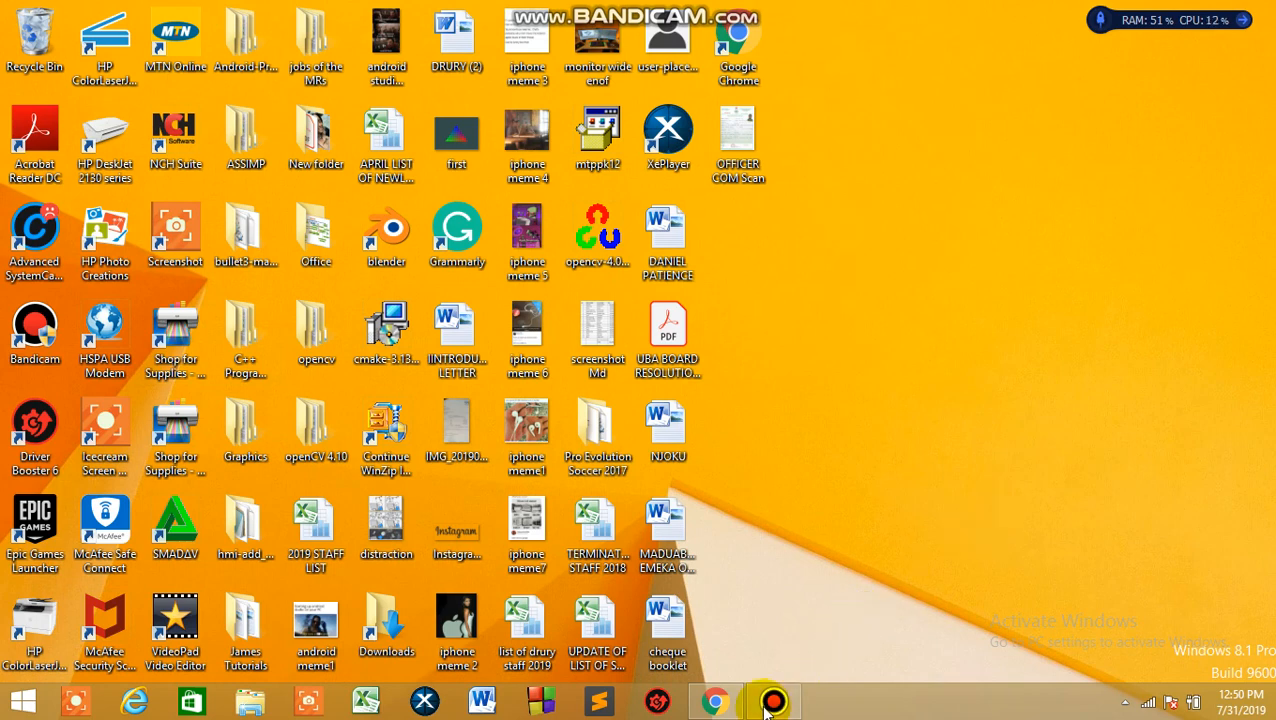
{"action": "left_click", "coordinate": [772, 700]}
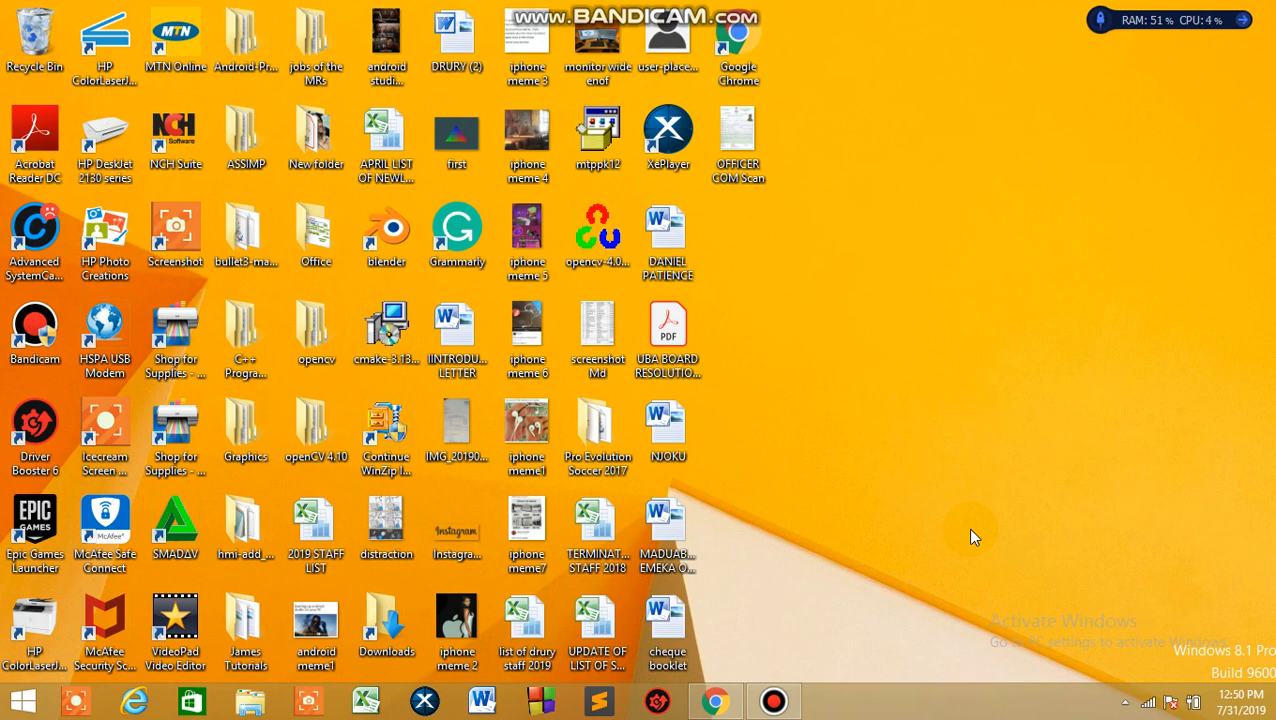
{"action": "mouse_move", "coordinate": [863, 600]}
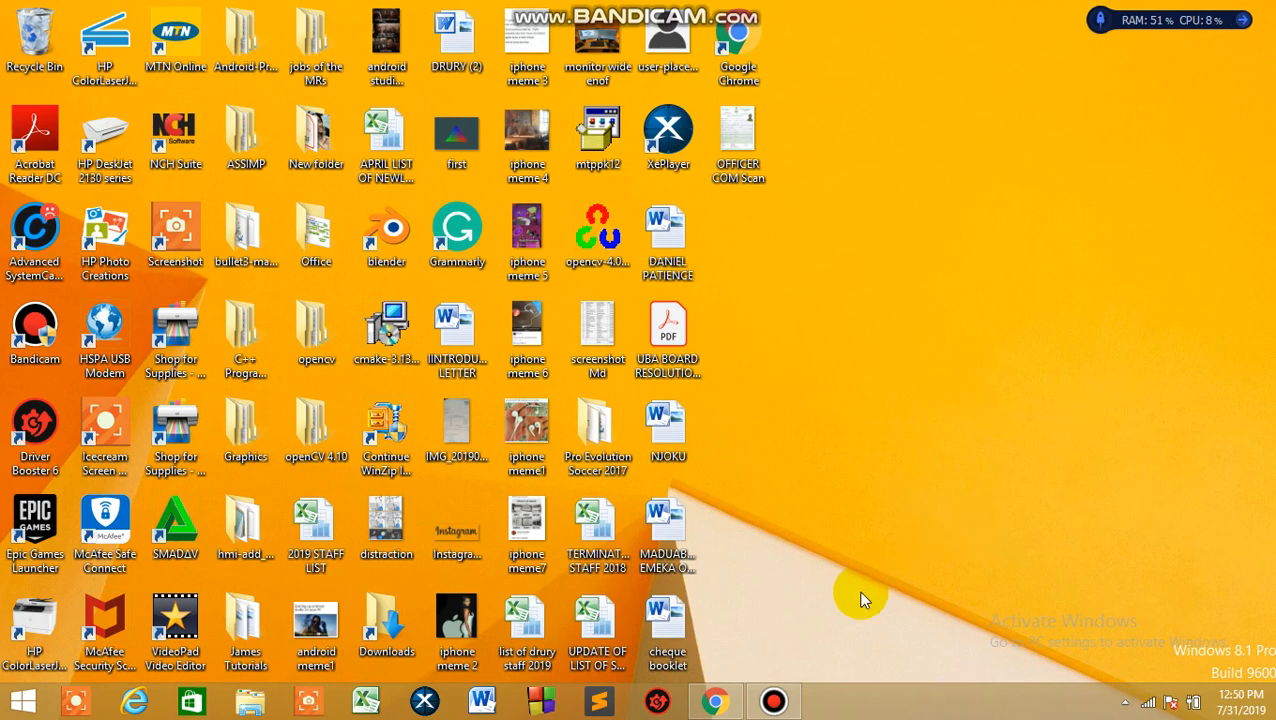
{"action": "left_click", "coordinate": [773, 700]}
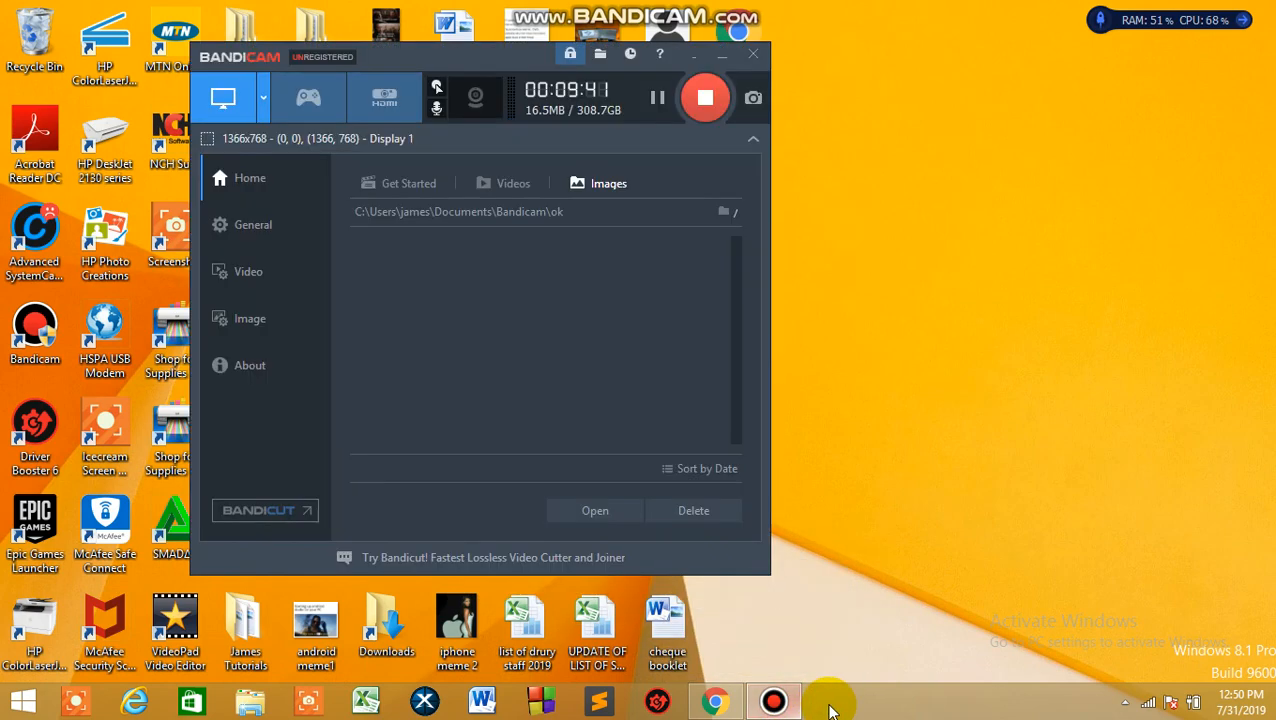